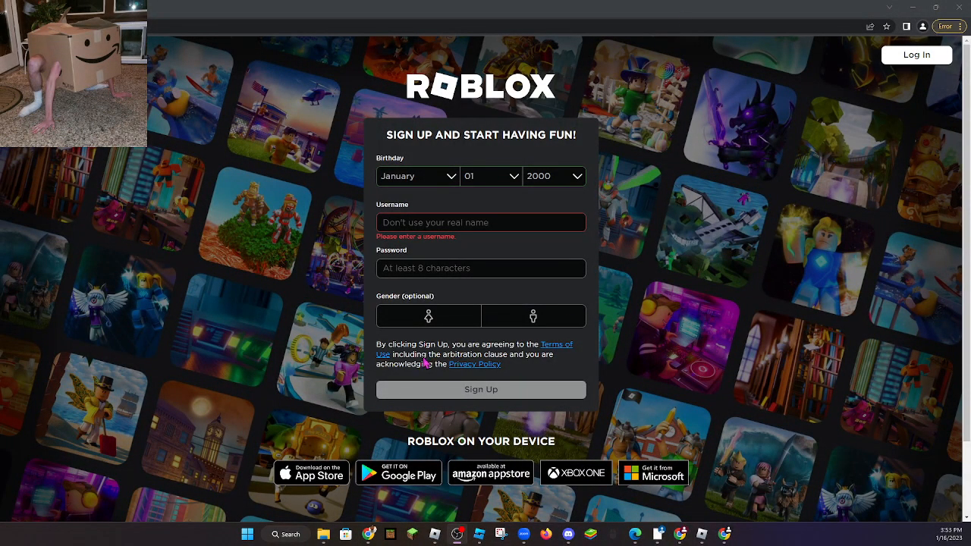
mouse_move(504, 247)
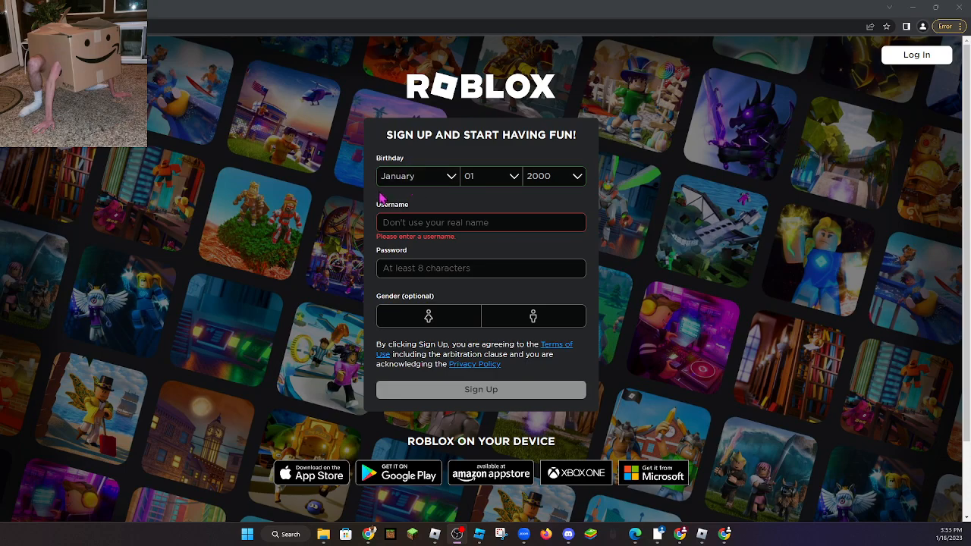
mouse_move(547, 197)
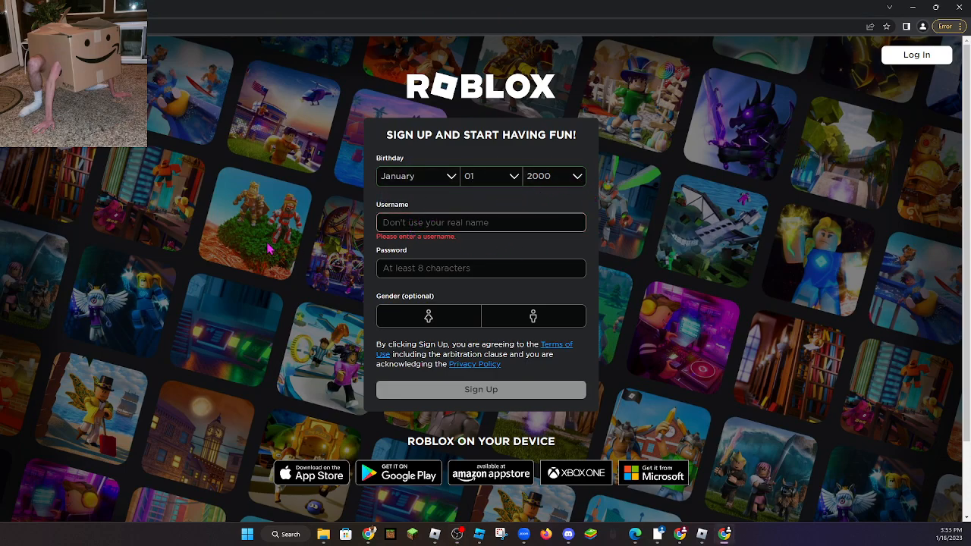
Enter the username coolboyamogussussy, trimming extra letters so no length error remains.
text(coolboy)
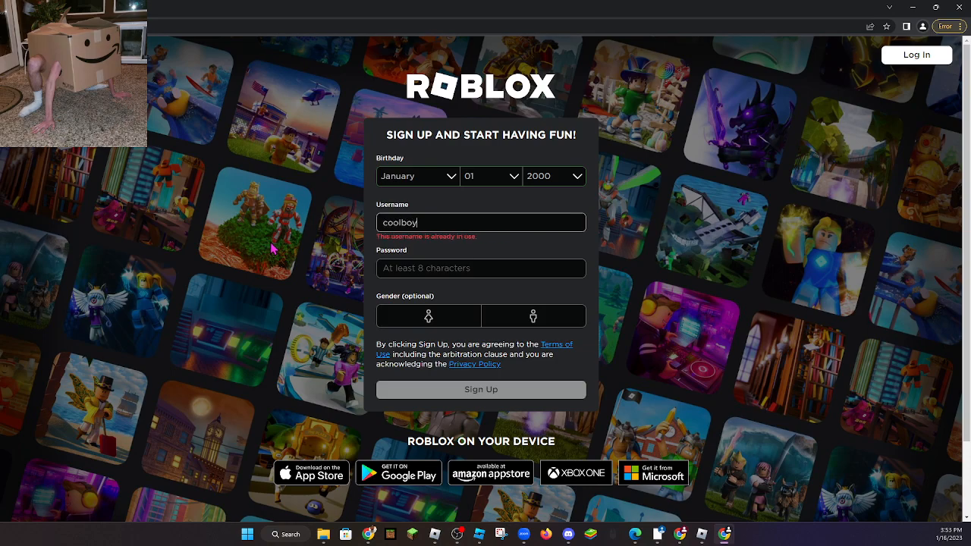
text(amo)
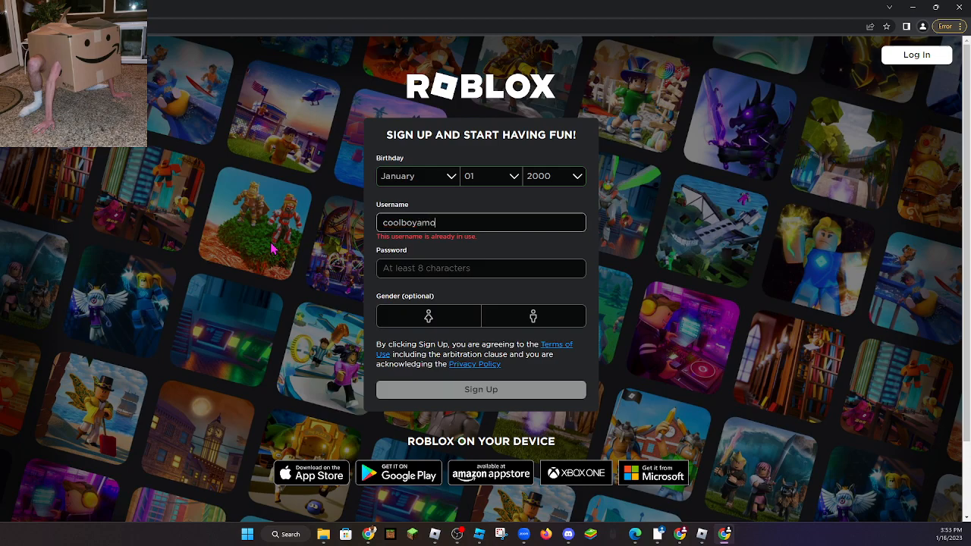
text(guss)
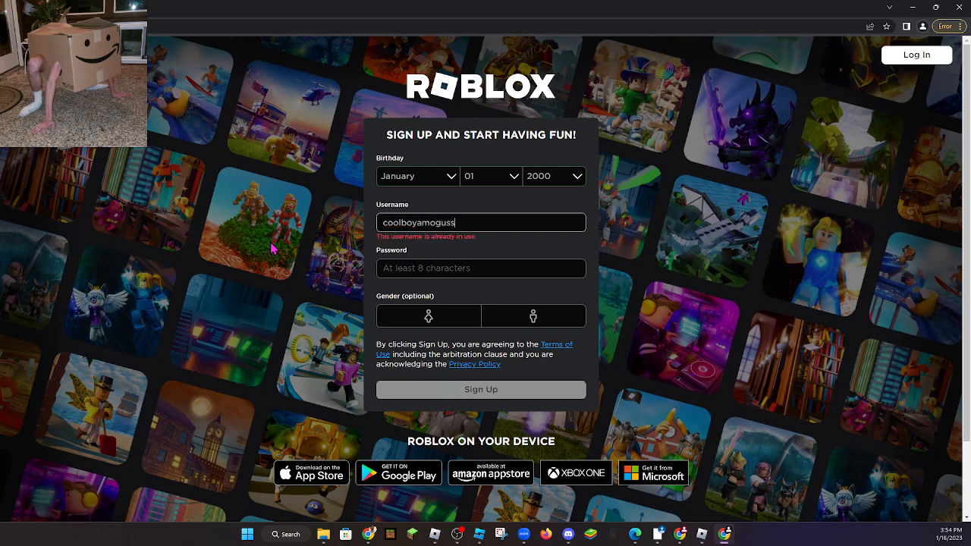
text(sussy)
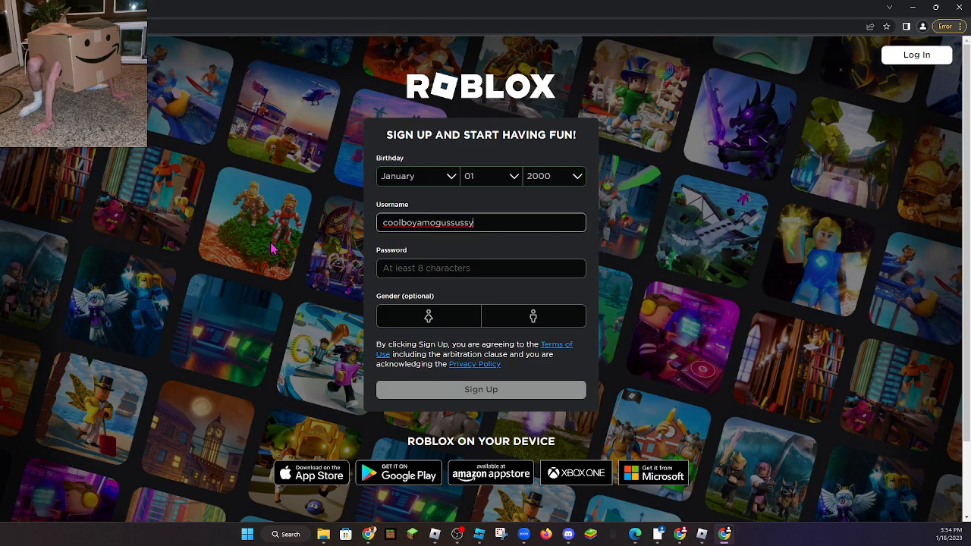
text(ba)
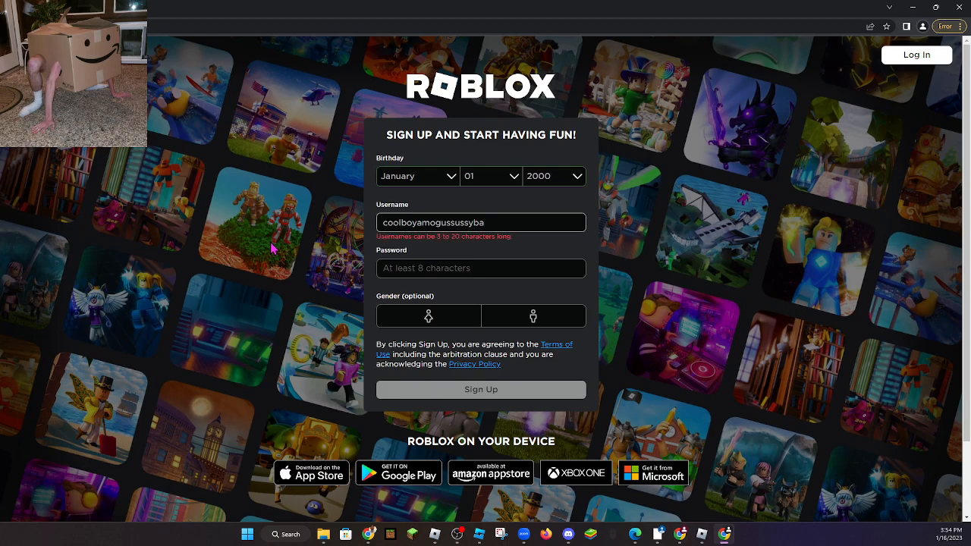
key(Backspace)
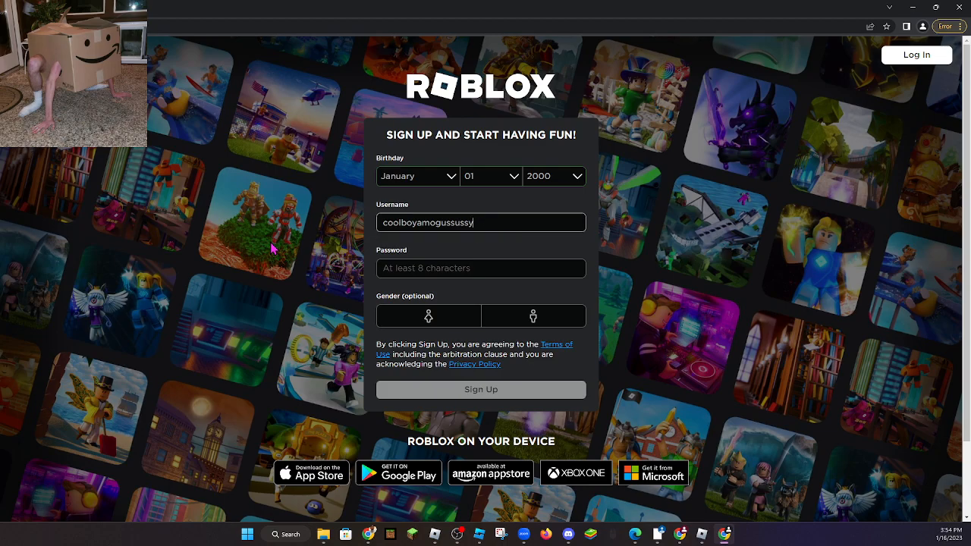
text(ba)
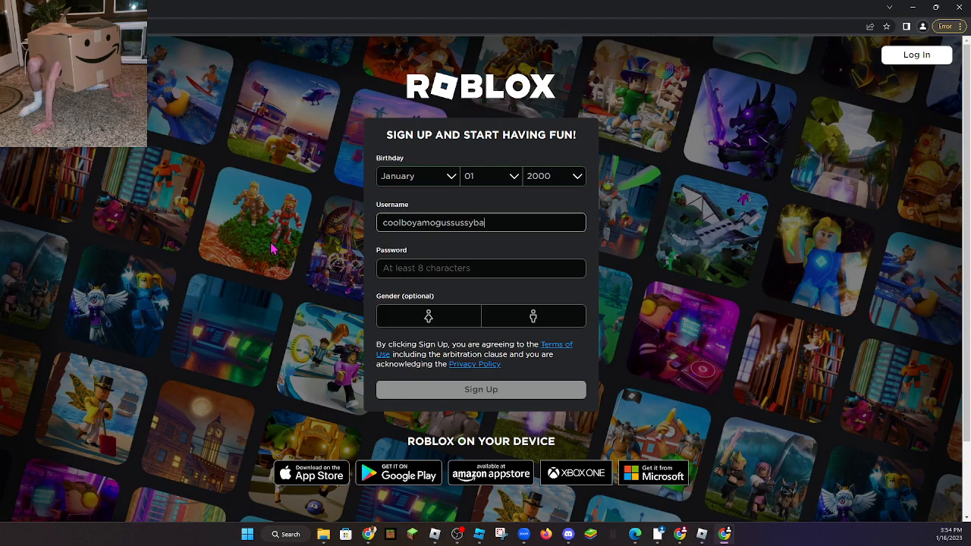
text(r)
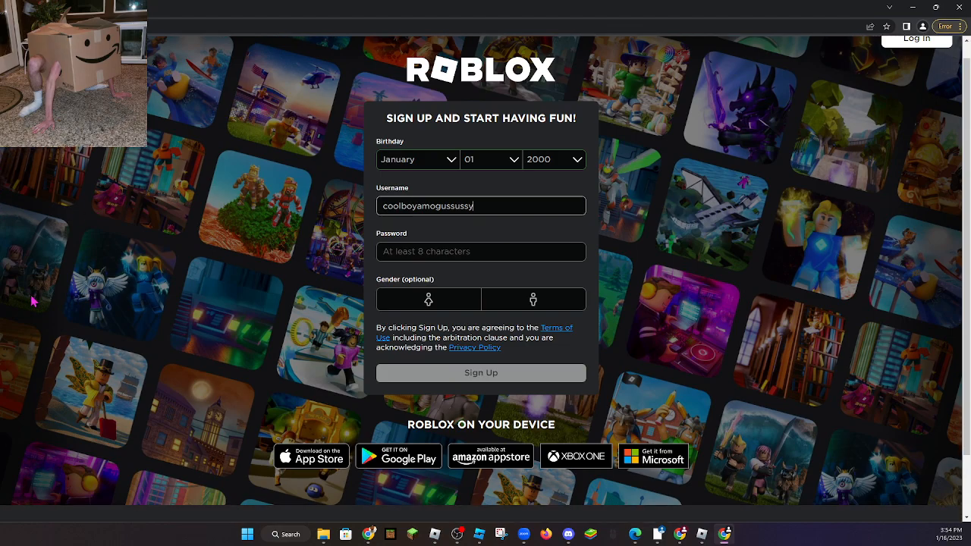
Fill in the password, check it with the eye toggle, submit Sign Up and dismiss Chrome's save-password offer.
click(481, 251)
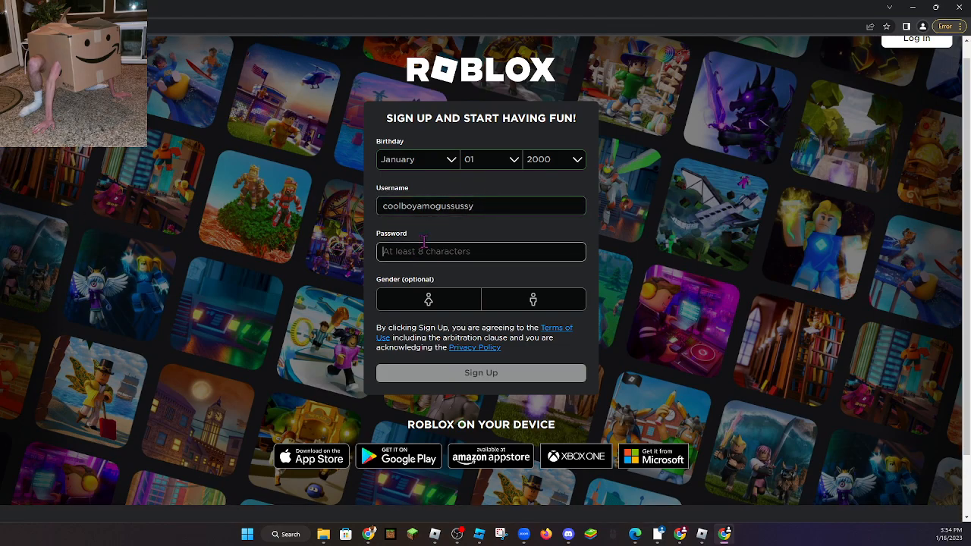
text(*)
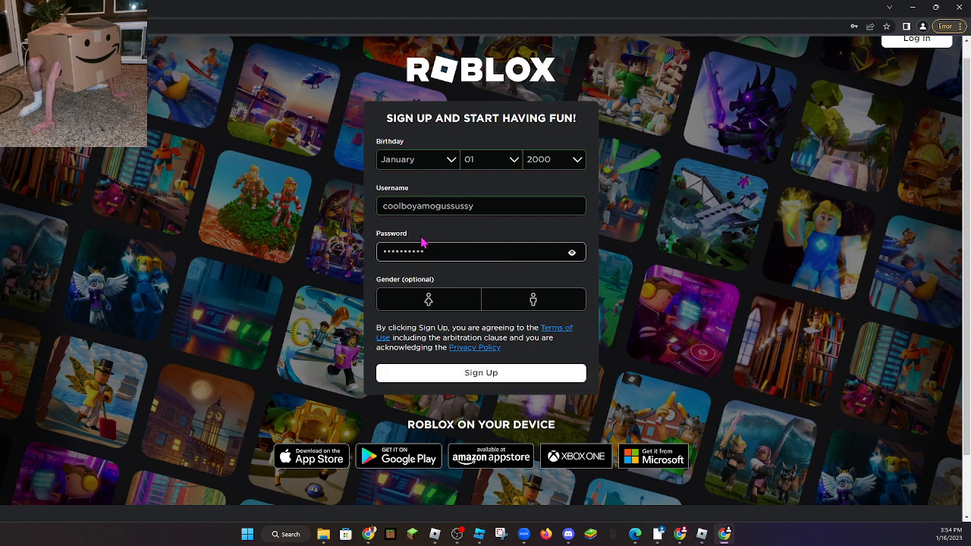
click(570, 252)
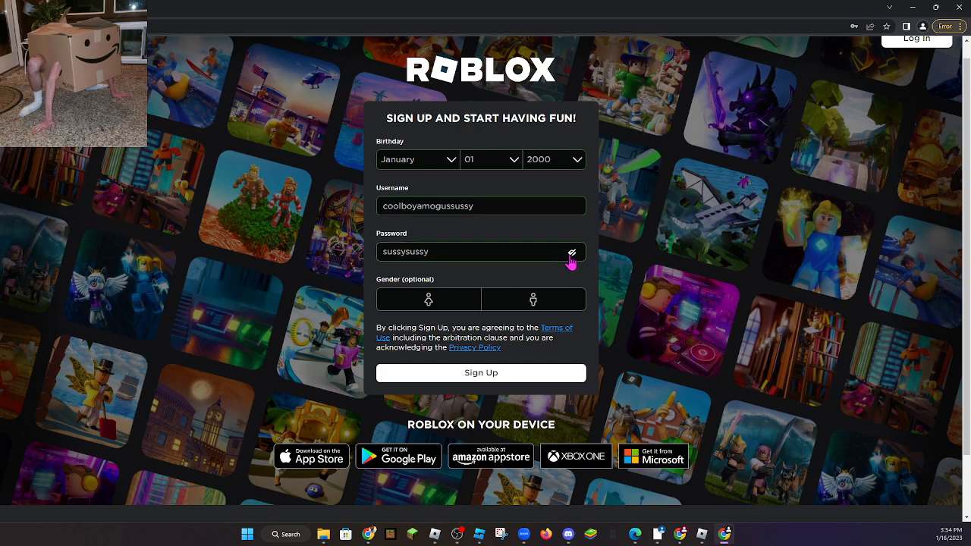
click(572, 252)
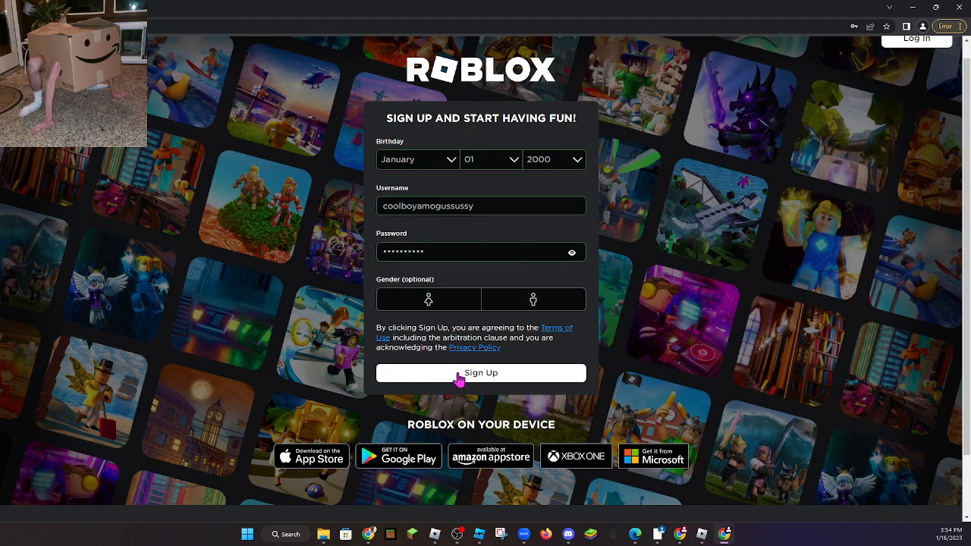
click(480, 374)
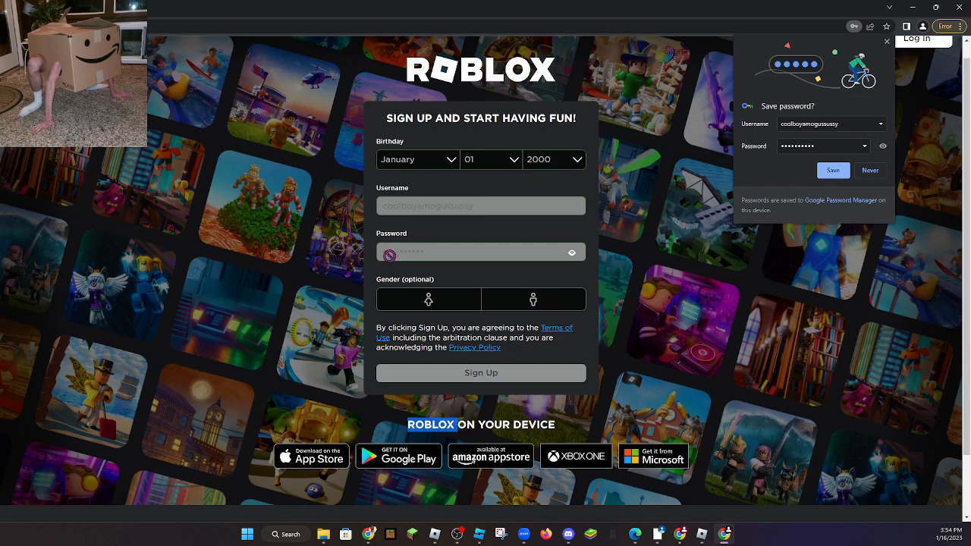
click(872, 170)
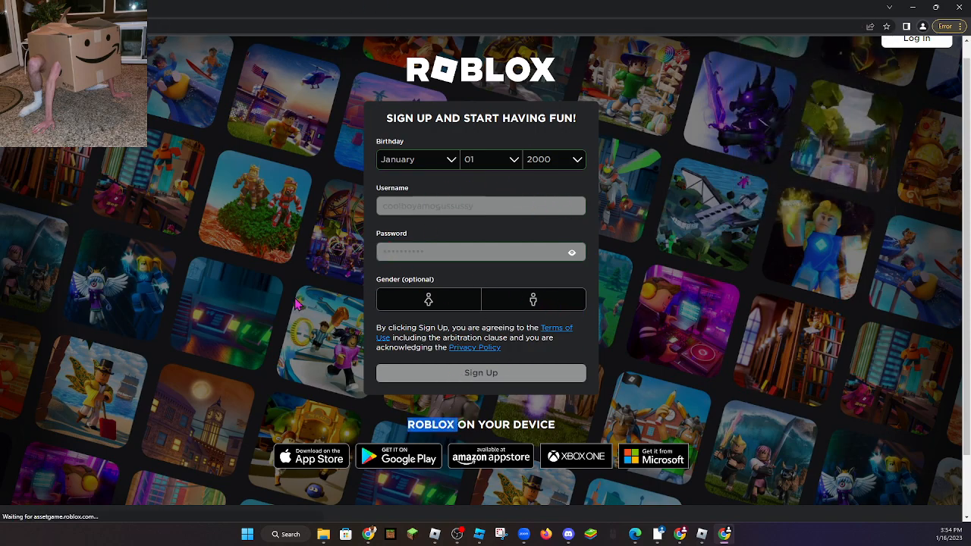
Let the signed-in Home page load and bring up the gear settings menu.
click(481, 374)
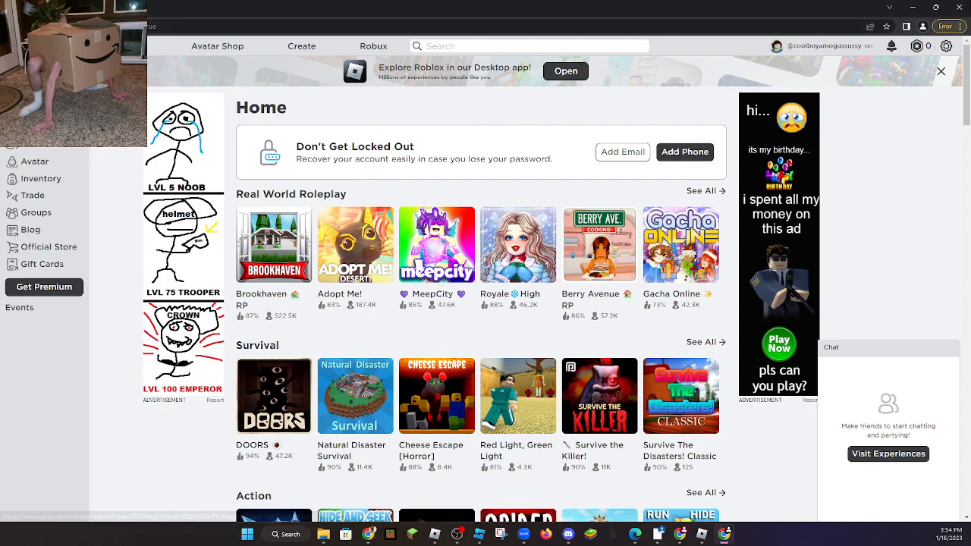
click(946, 45)
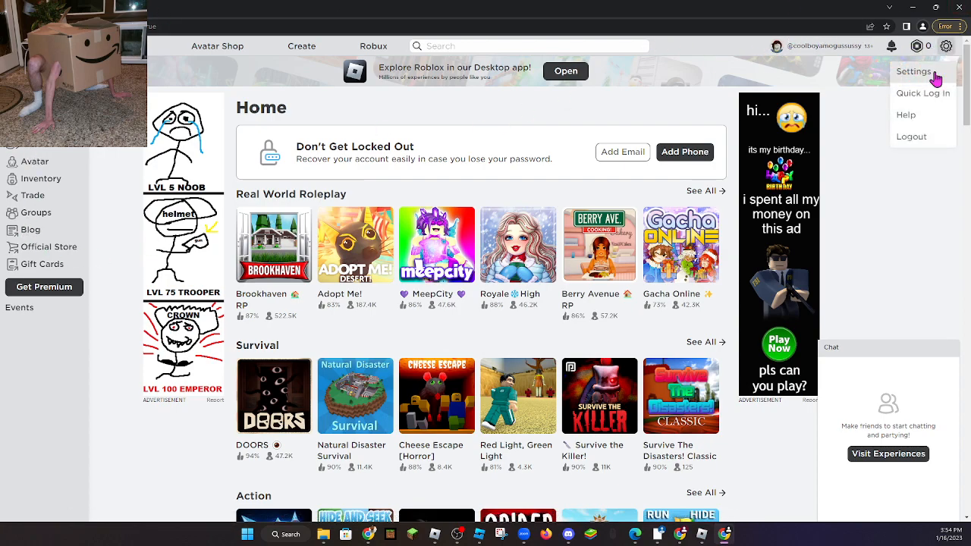
mouse_move(911, 137)
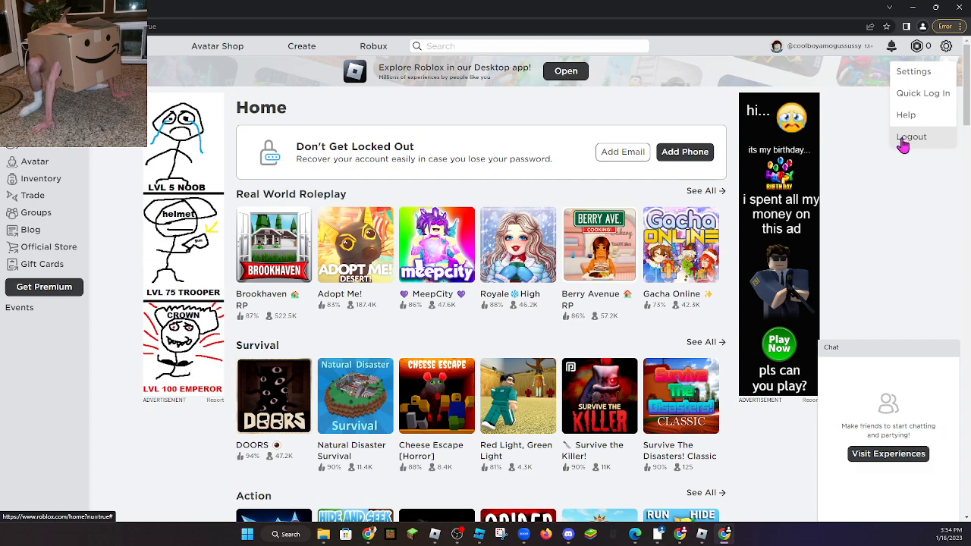
click(911, 137)
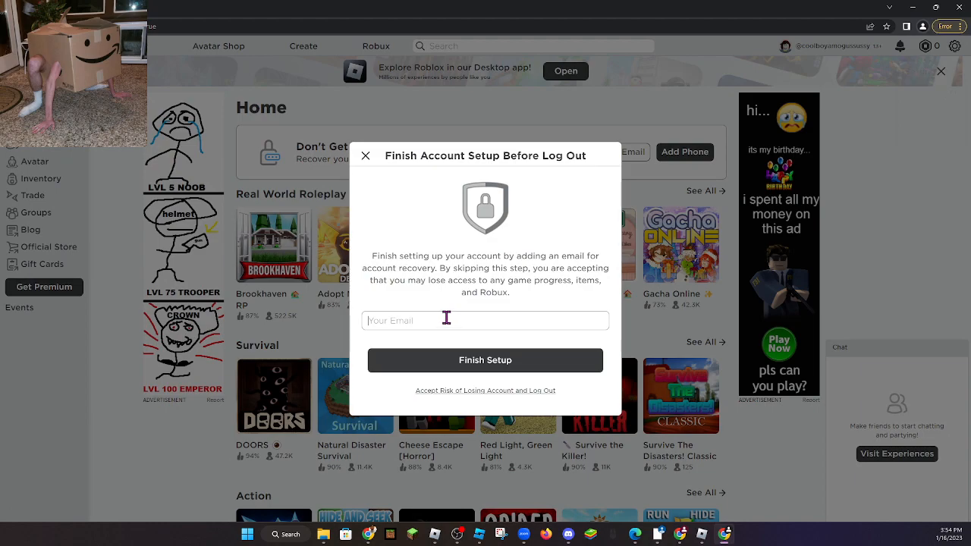
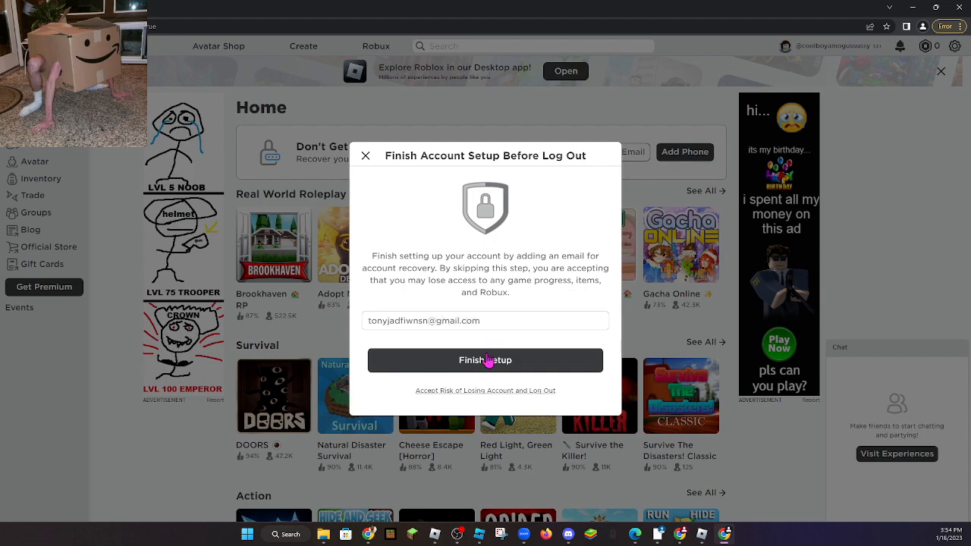
click(486, 360)
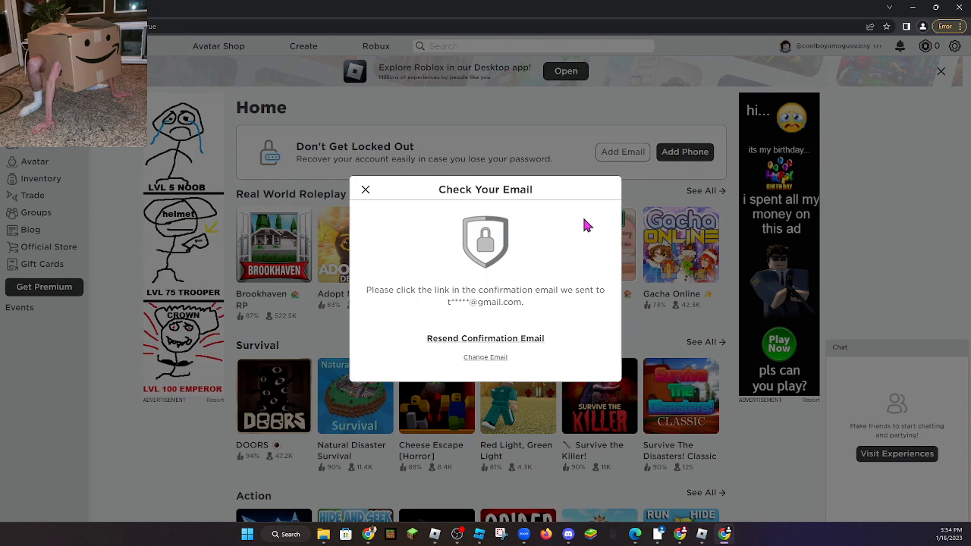
click(366, 190)
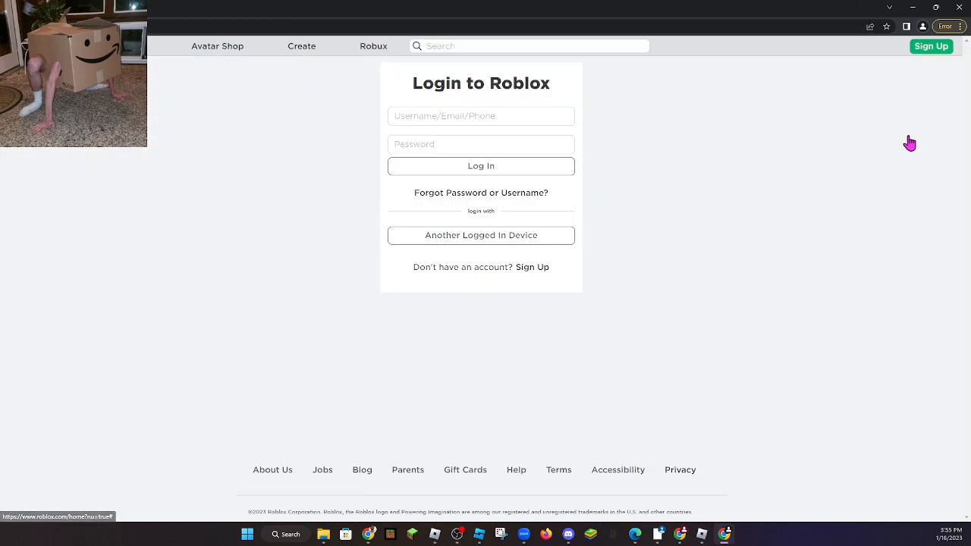
mouse_move(459, 23)
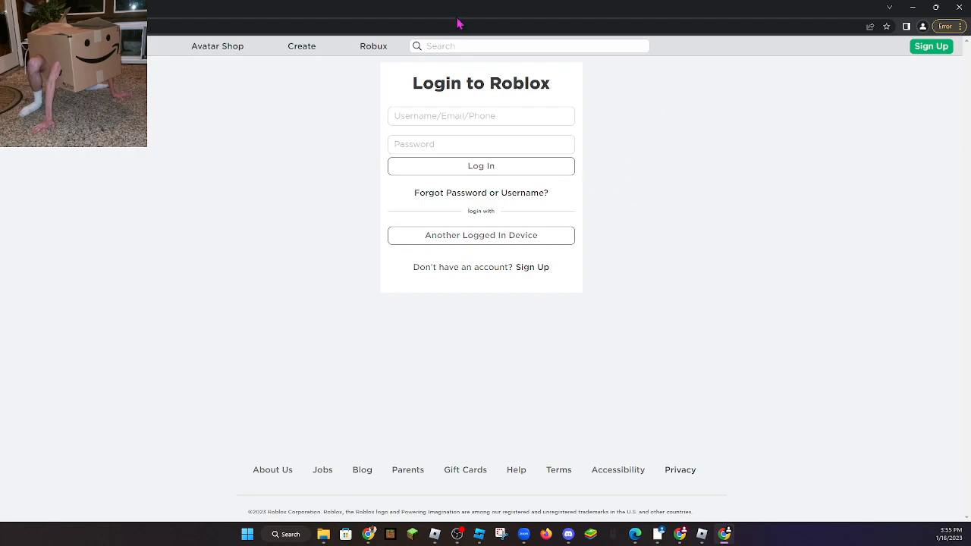
mouse_move(932, 45)
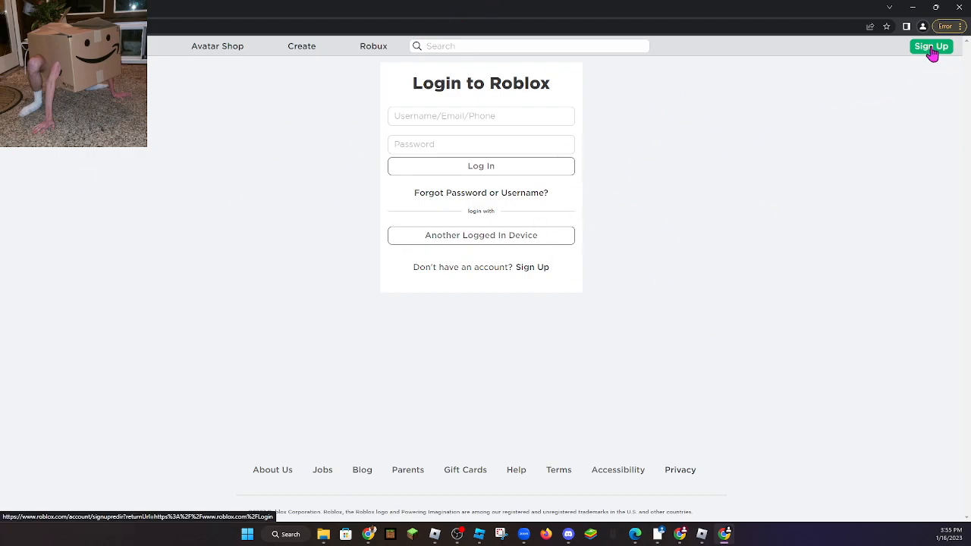
Start a new sign-up and set the birthday to September 09.
click(932, 46)
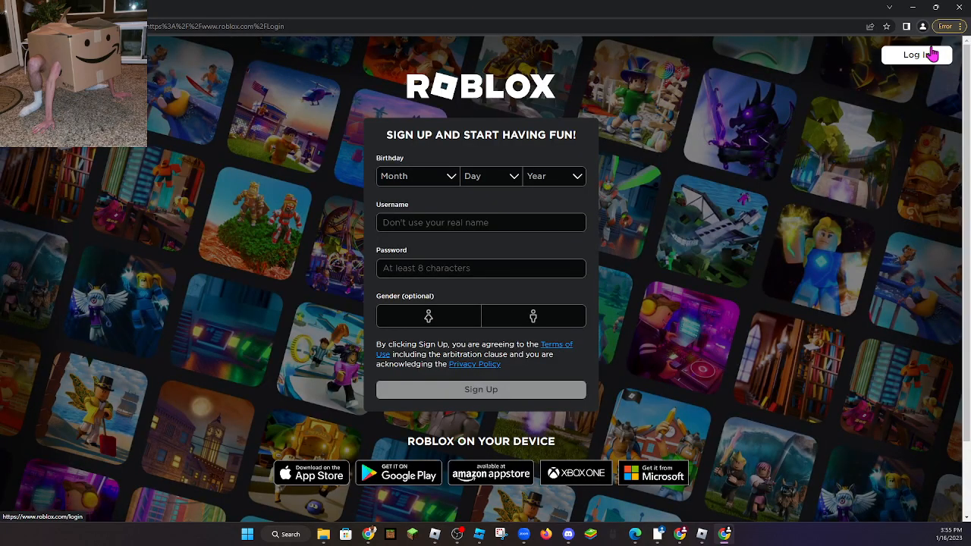
mouse_move(303, 196)
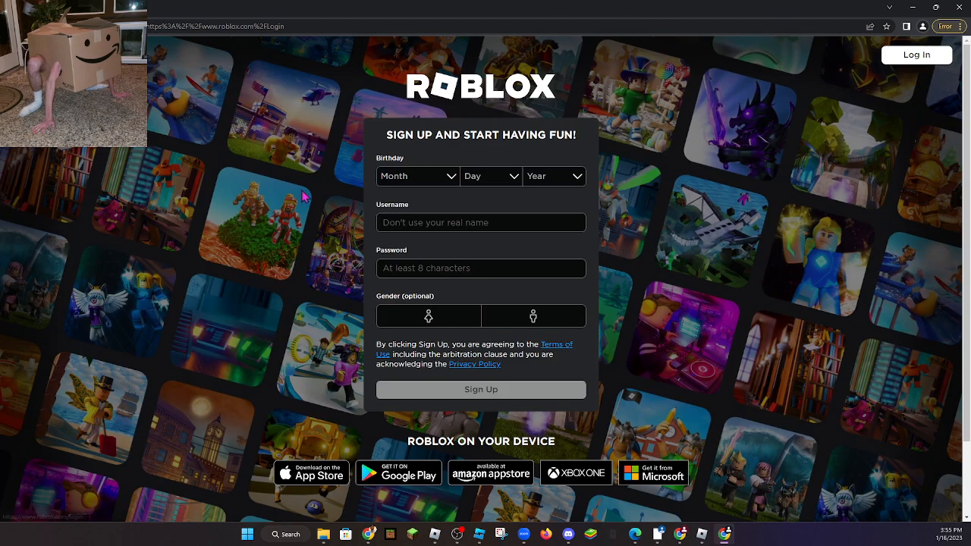
click(417, 176)
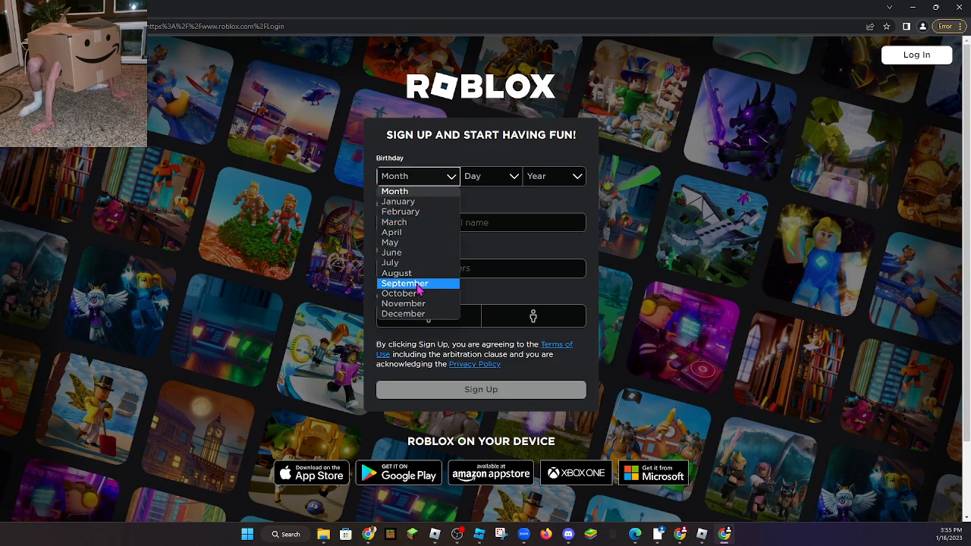
click(403, 284)
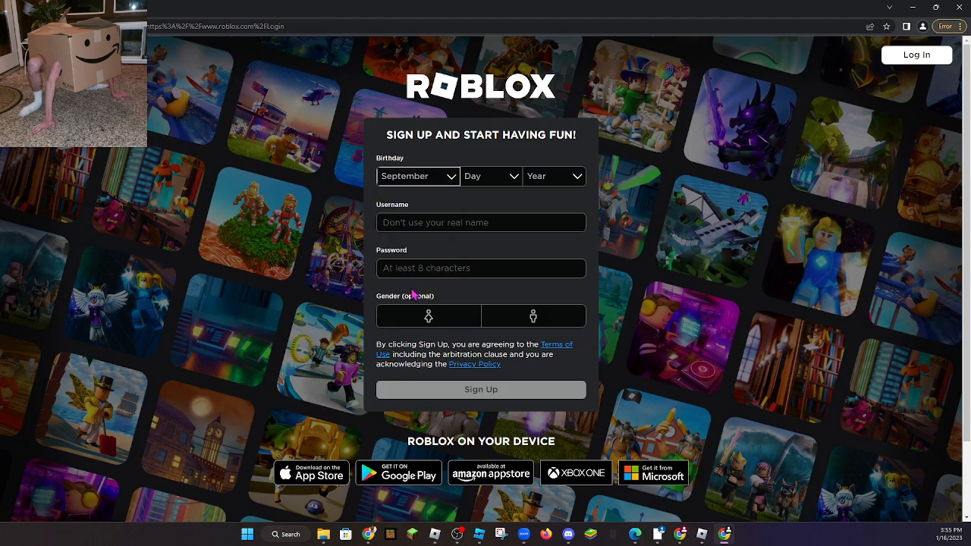
click(492, 176)
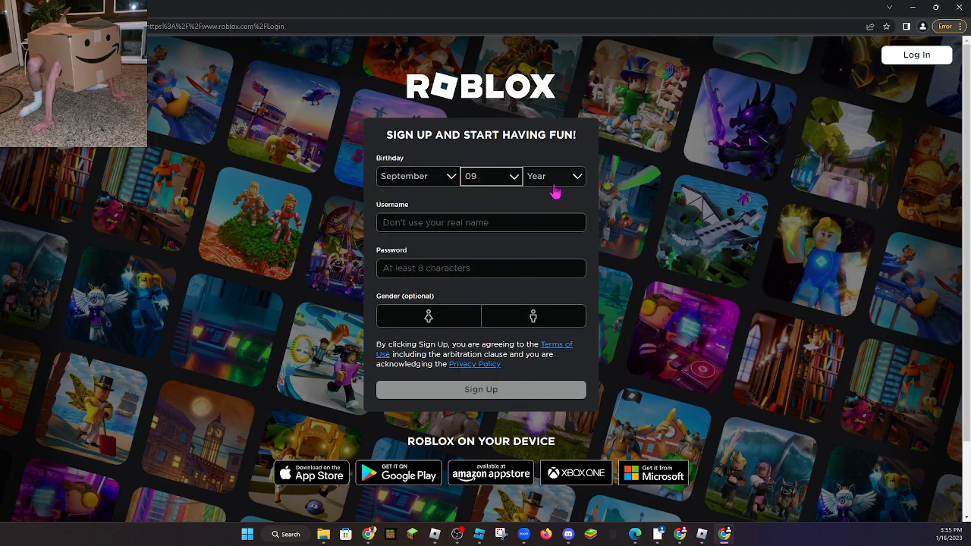
click(554, 176)
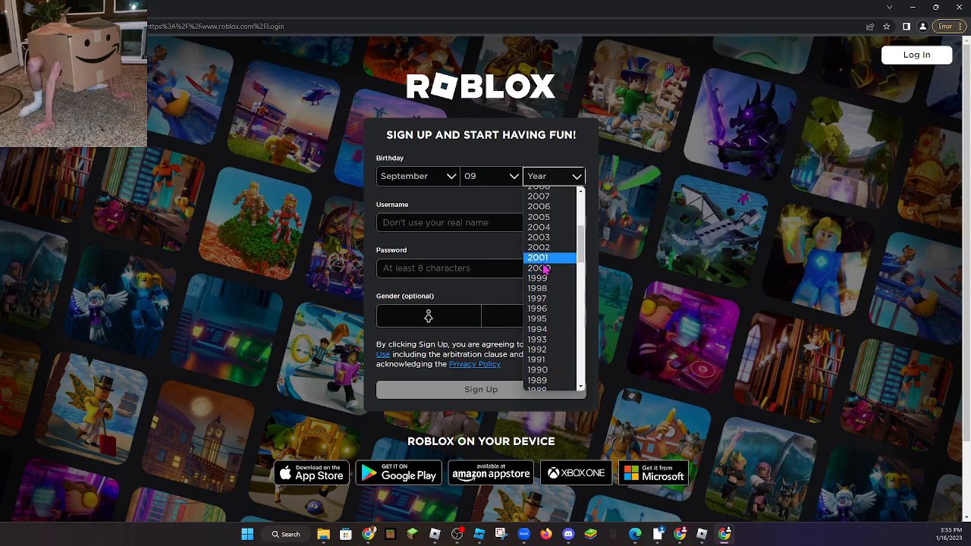
click(537, 258)
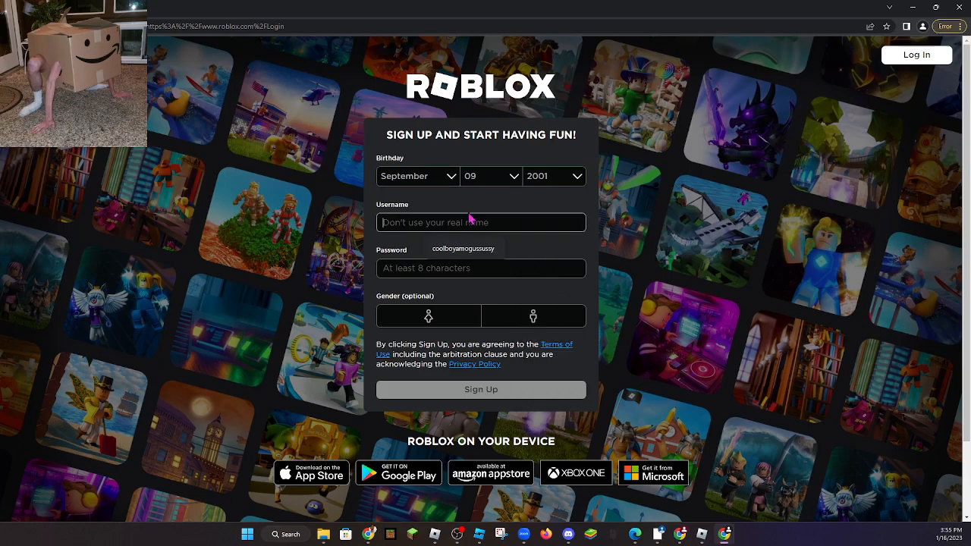
text(coolpeoplea)
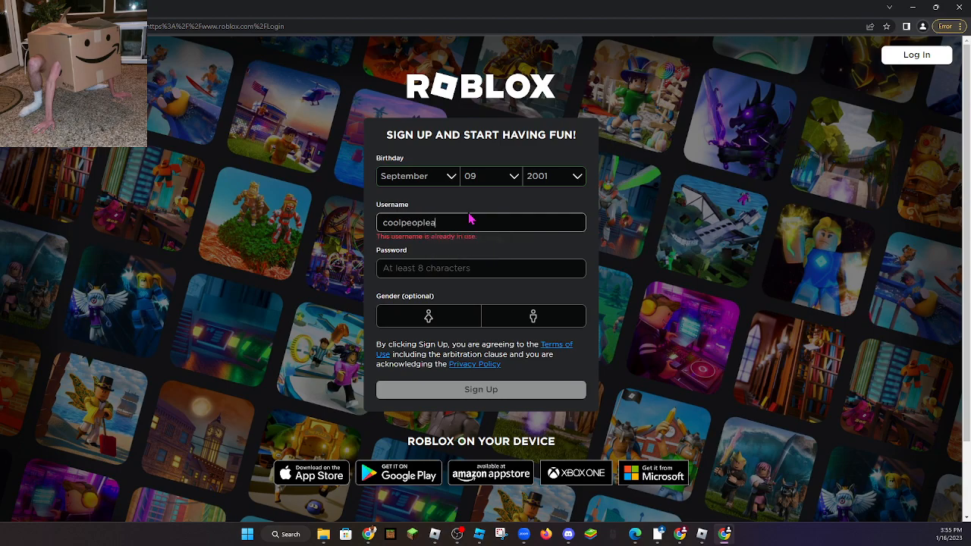
text(resussy)
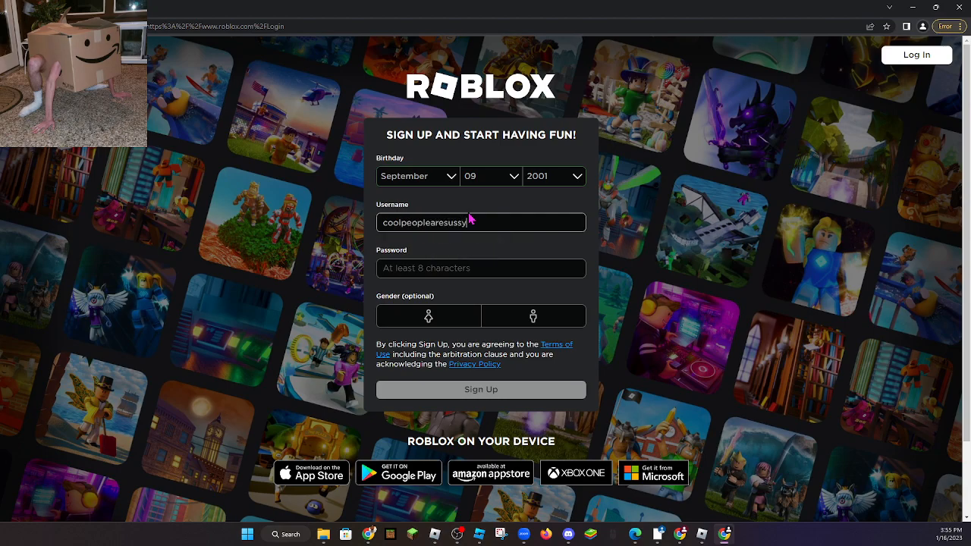
text(aka)
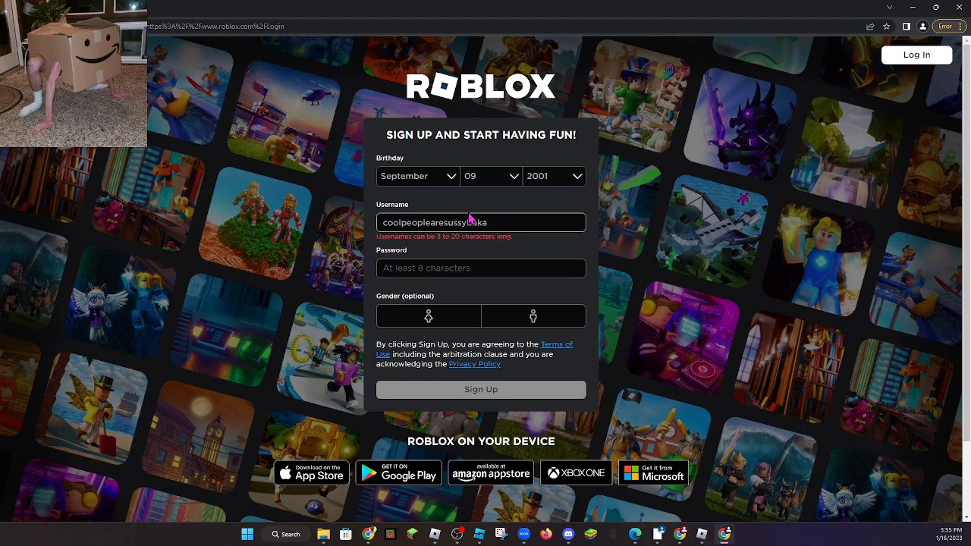
key(backspace)
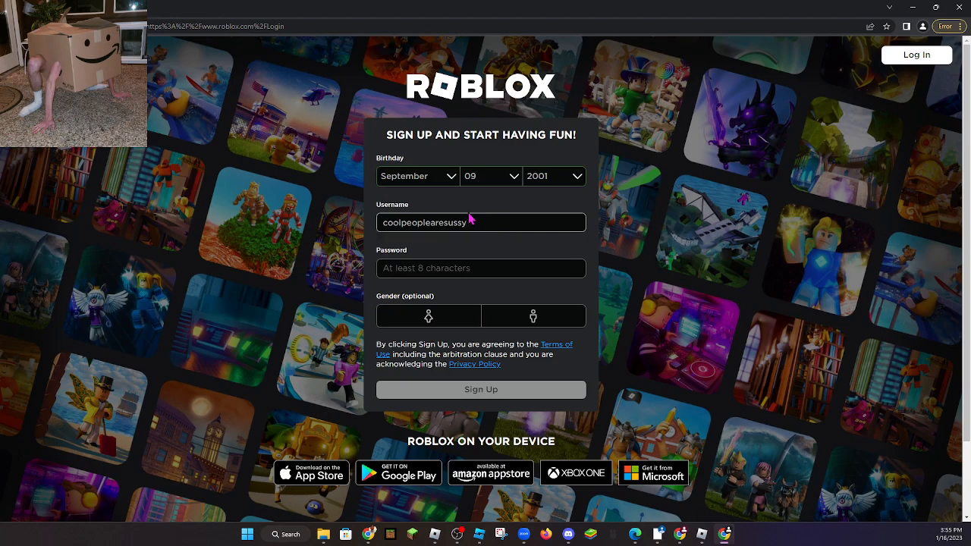
text(12)
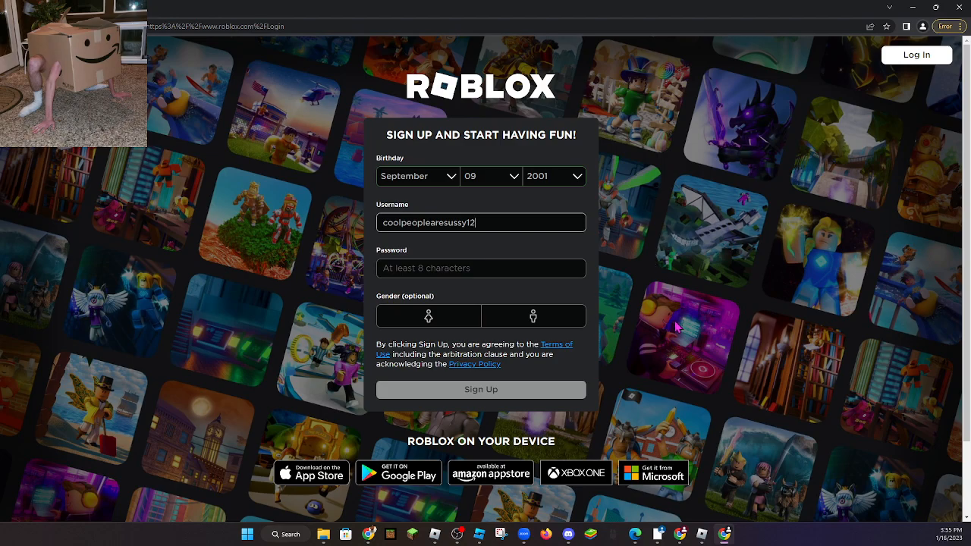
mouse_move(546, 251)
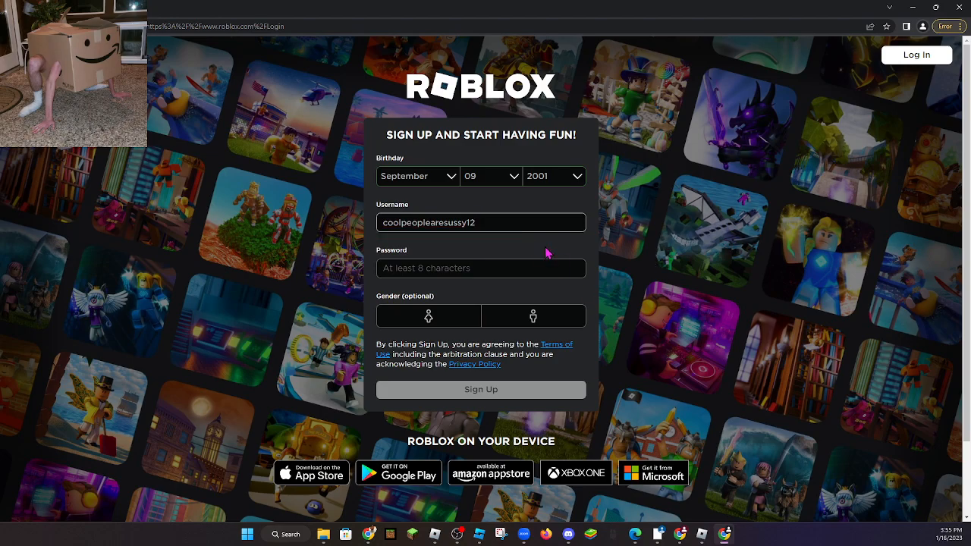
Enter a password, verify it via the eye toggle, and submit the second sign-up.
click(481, 267)
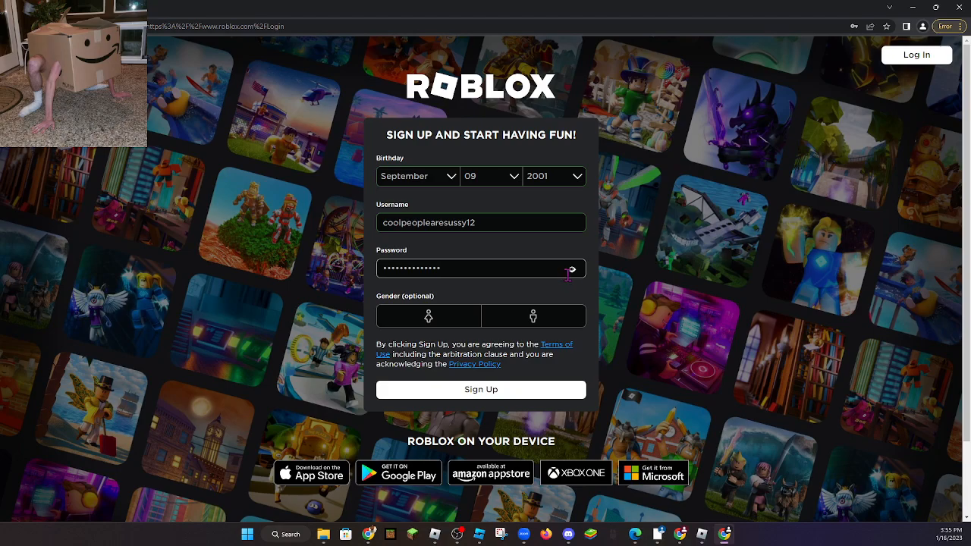
click(572, 269)
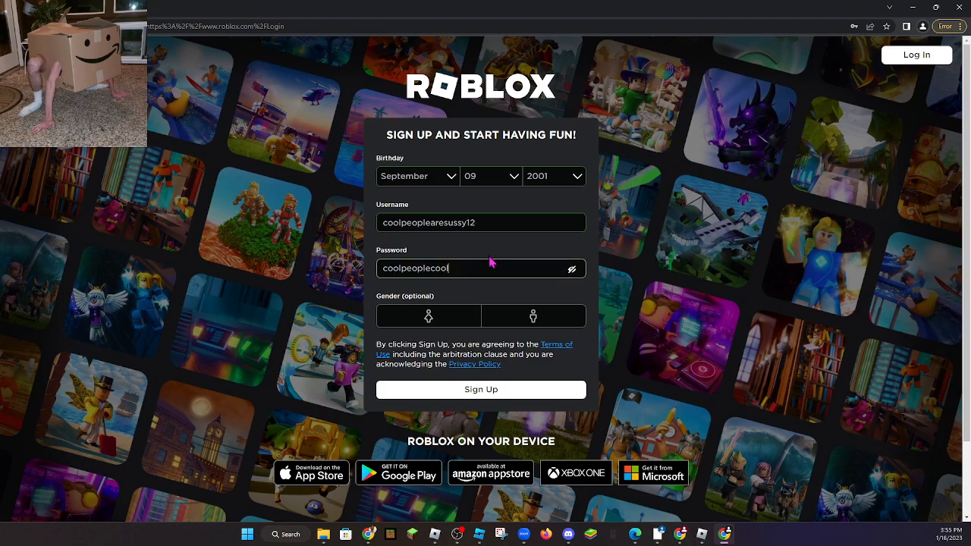
click(573, 270)
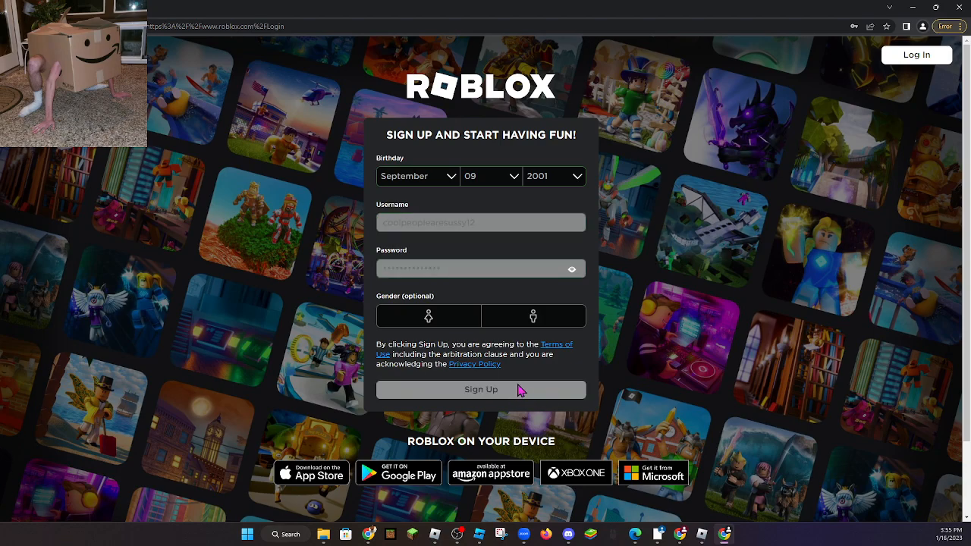
click(482, 389)
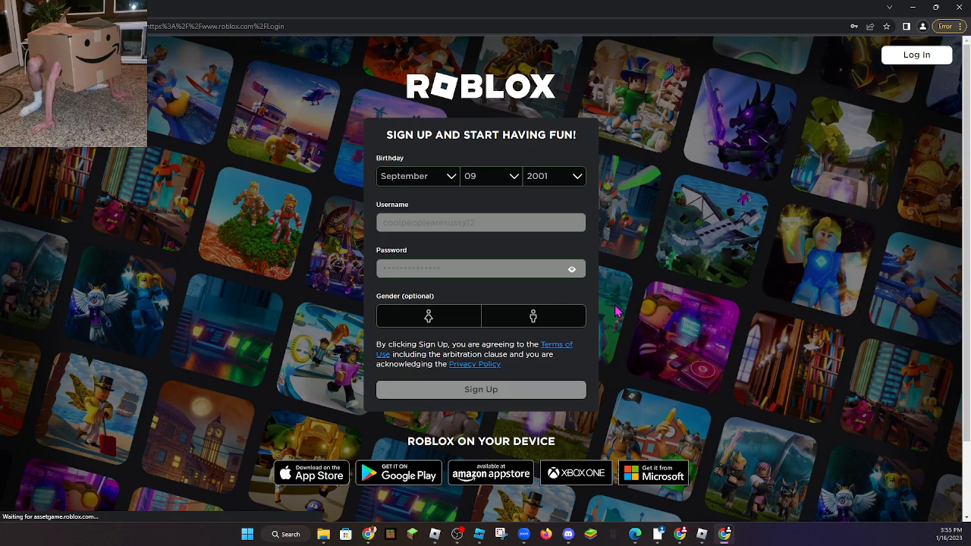
mouse_move(619, 311)
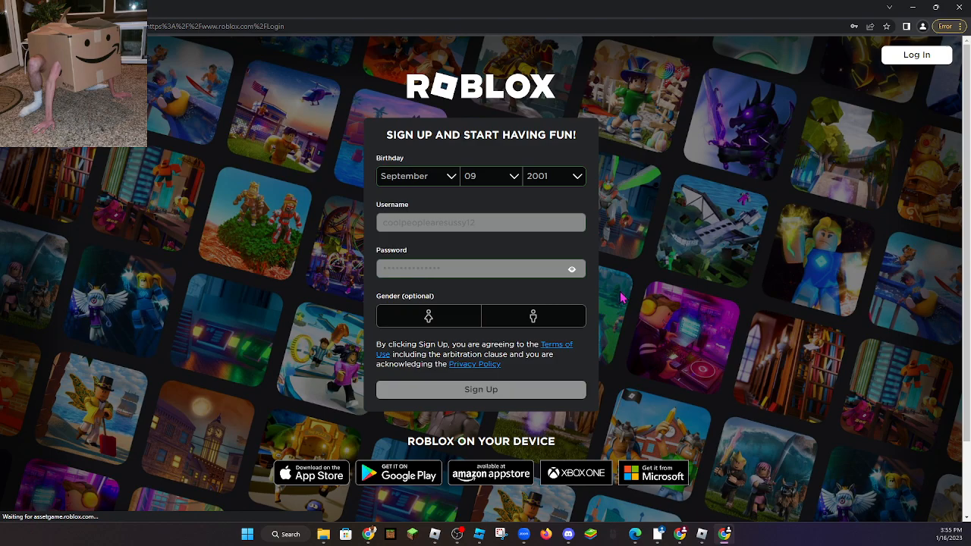
click(481, 388)
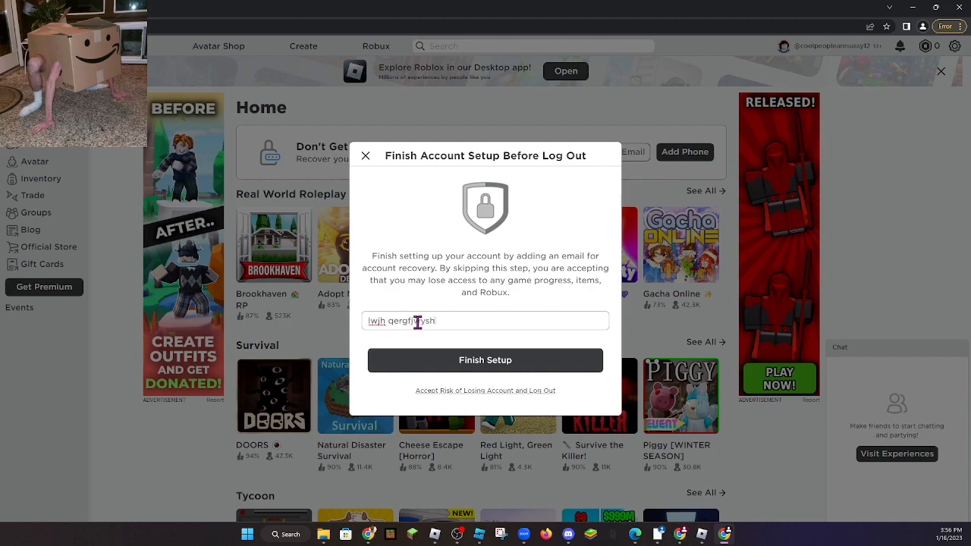
Correct the email ending to mail.co, send the confirmation email and close the notice.
key(Backspace)
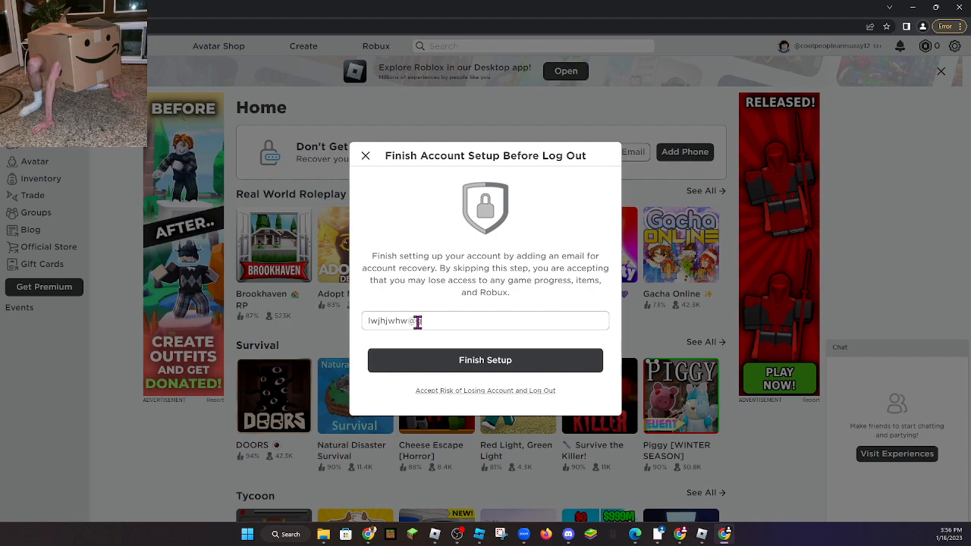
text(mail.com)
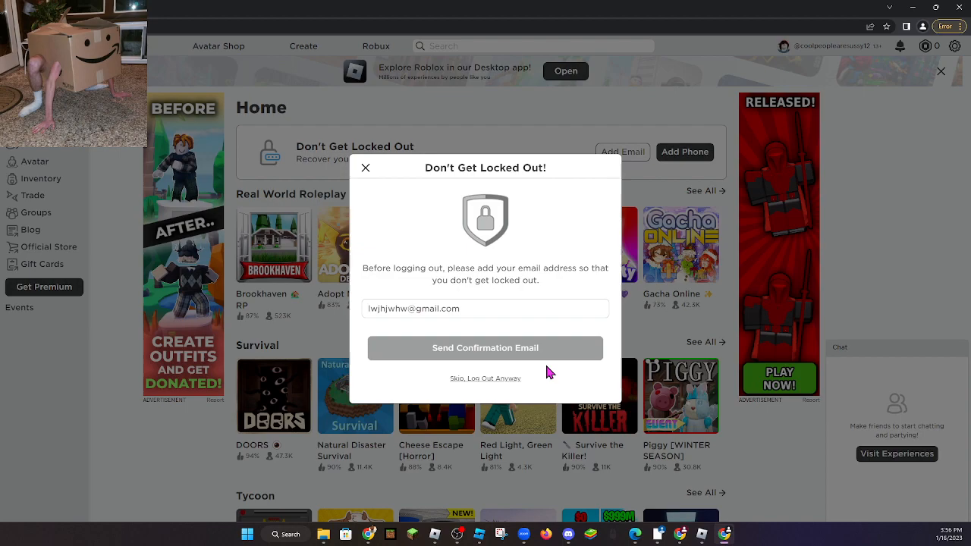
click(486, 348)
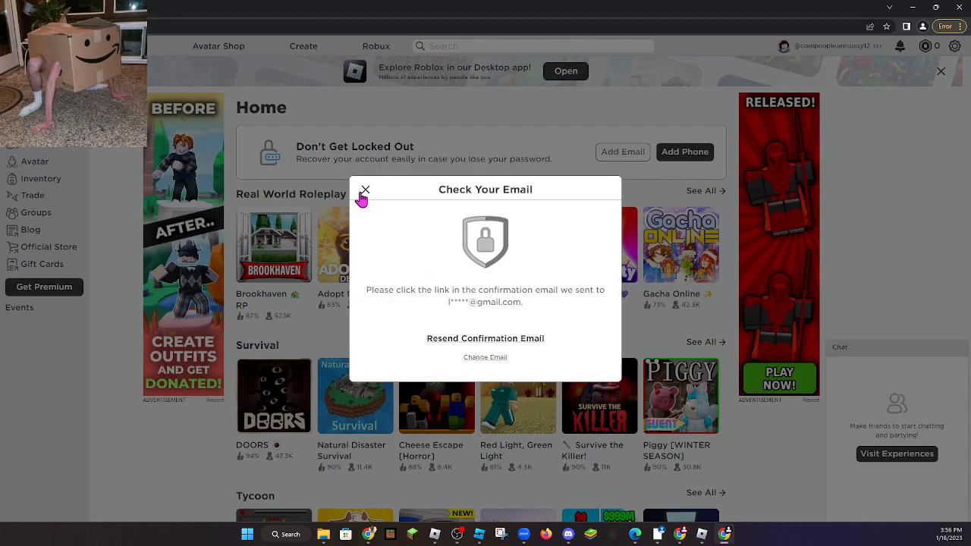
click(365, 189)
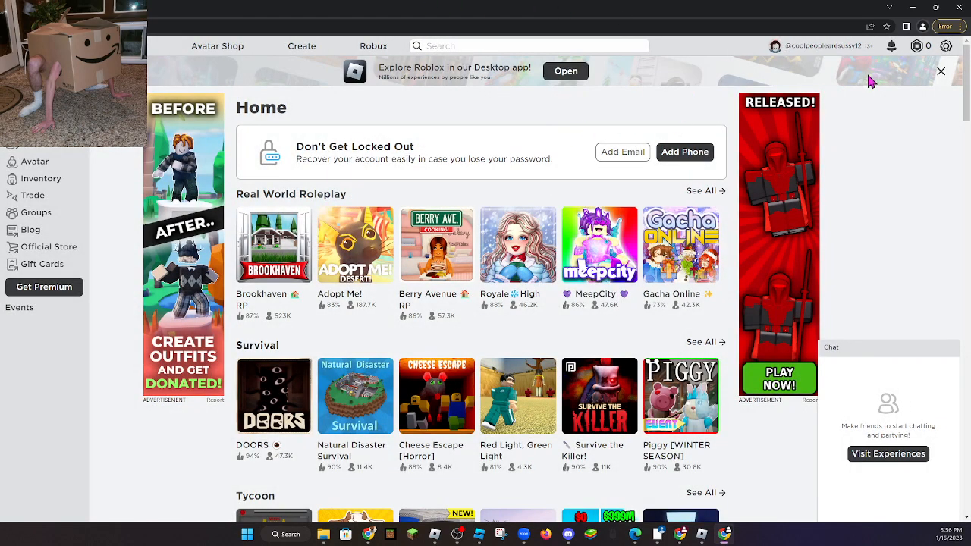
Log out of the second account via the gear menu to the Login page.
click(945, 45)
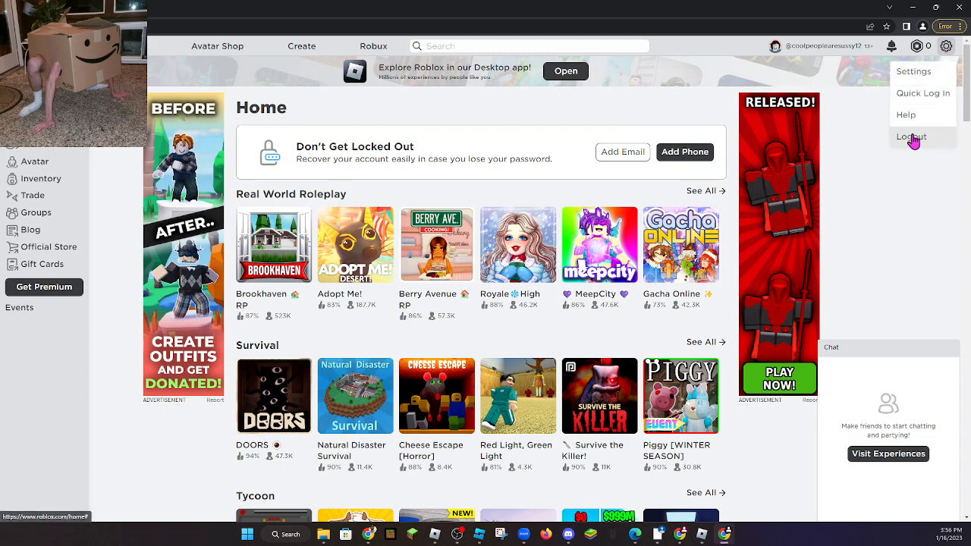
click(910, 137)
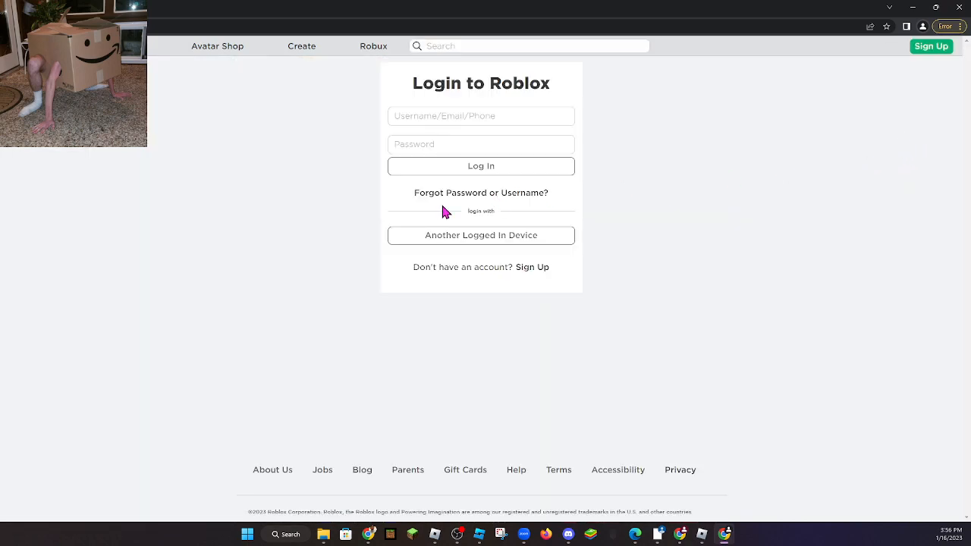